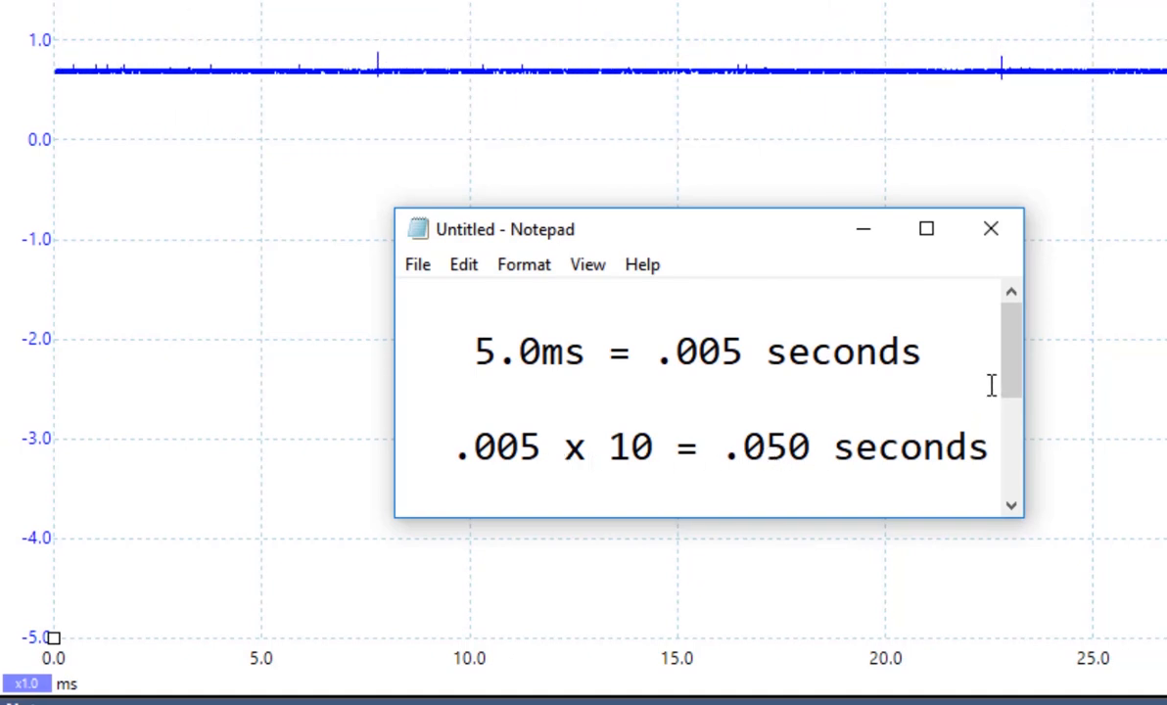
- Add 'Or 50.0ms' below the .005 x 10 = .050 seconds line in Notepad
left_click(1011, 352)
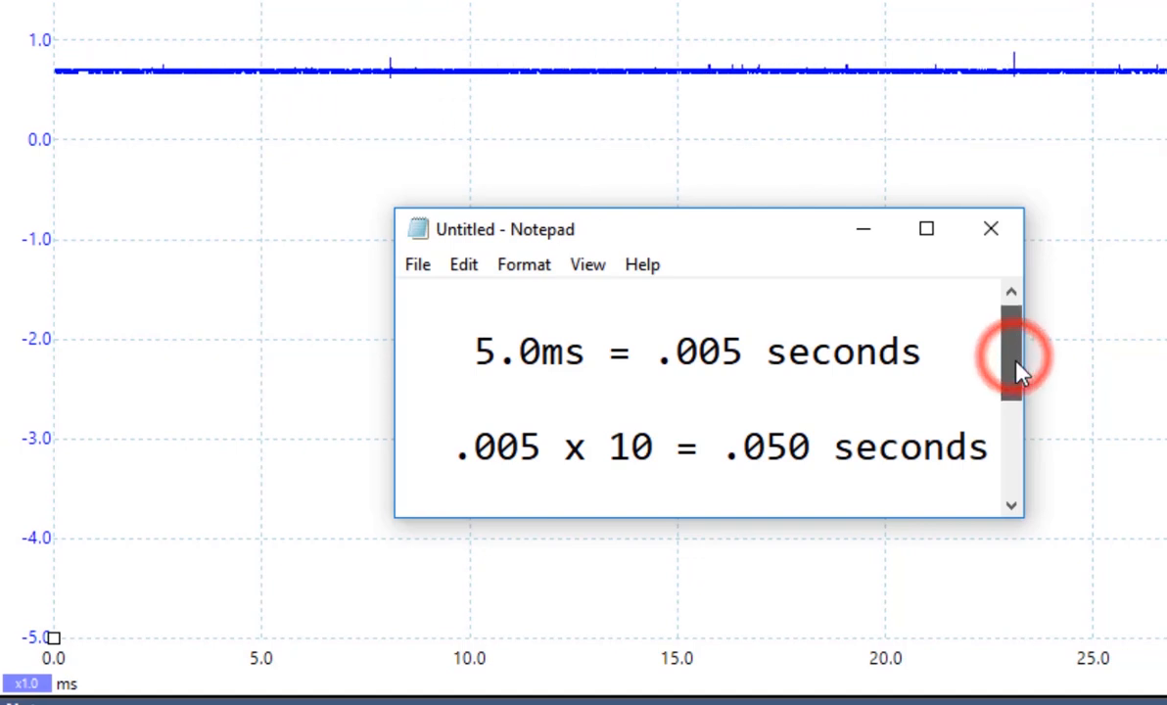
type("Or 50.0ms")
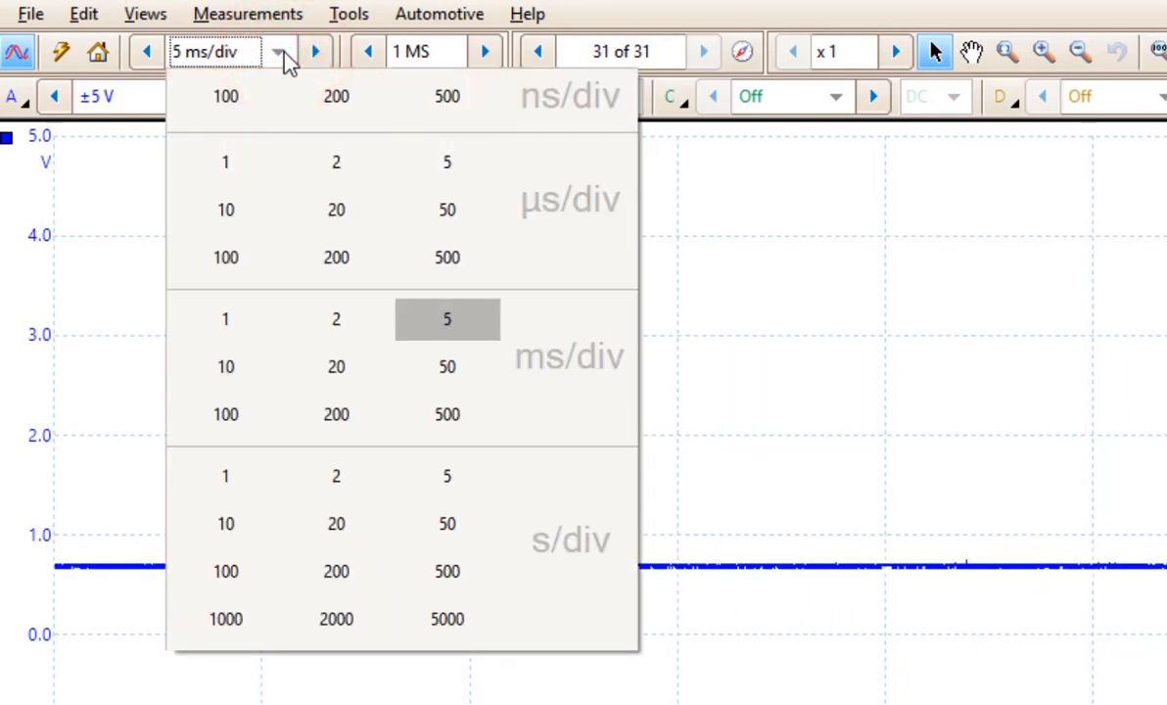
mouse_move(226, 414)
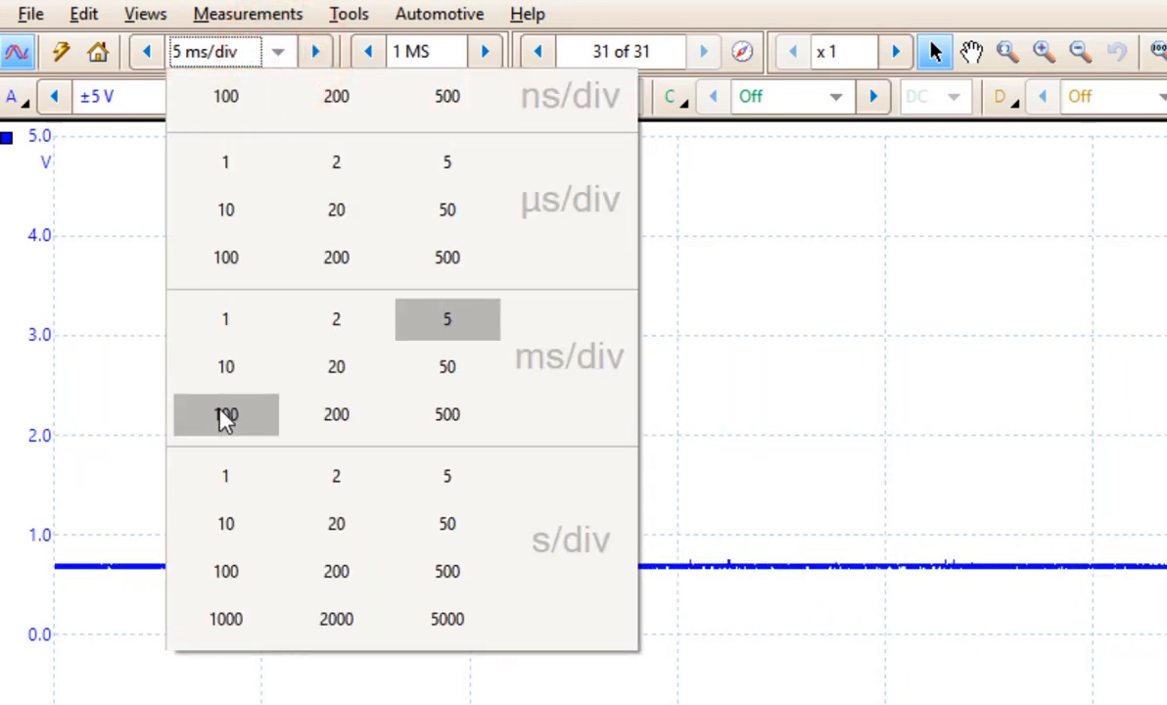
- Select 100 ms/div from the timebase dropdown to show a series of injector spikes
left_click(226, 414)
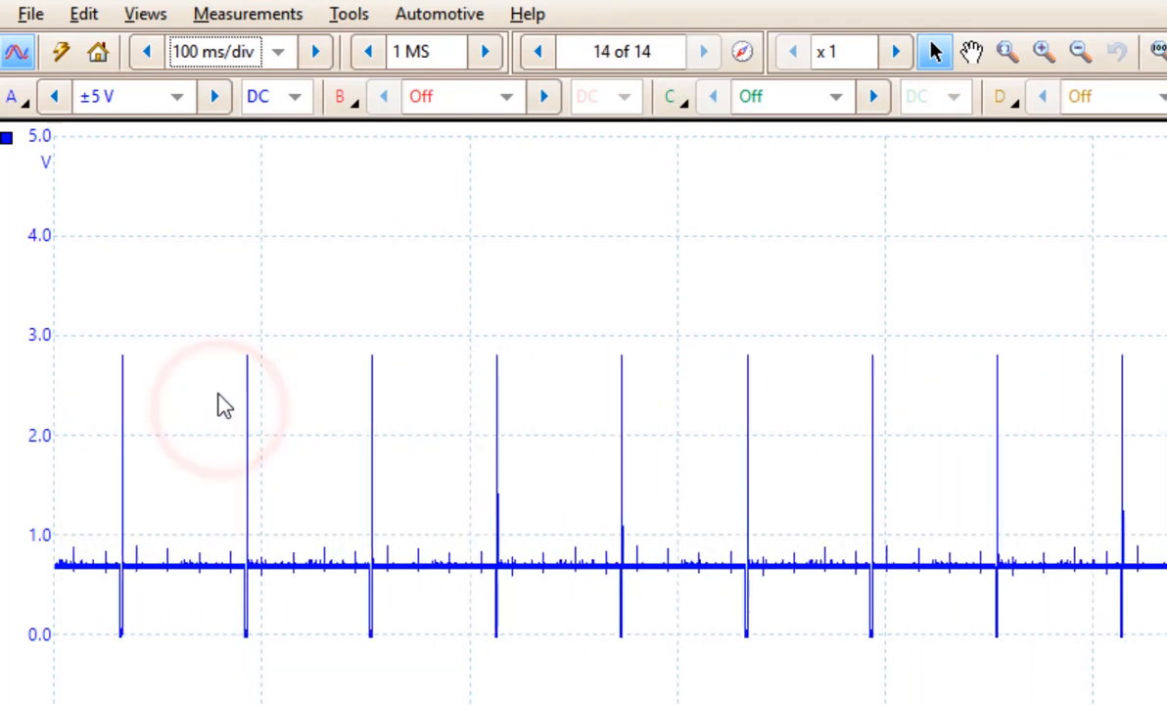
scroll("down", 3)
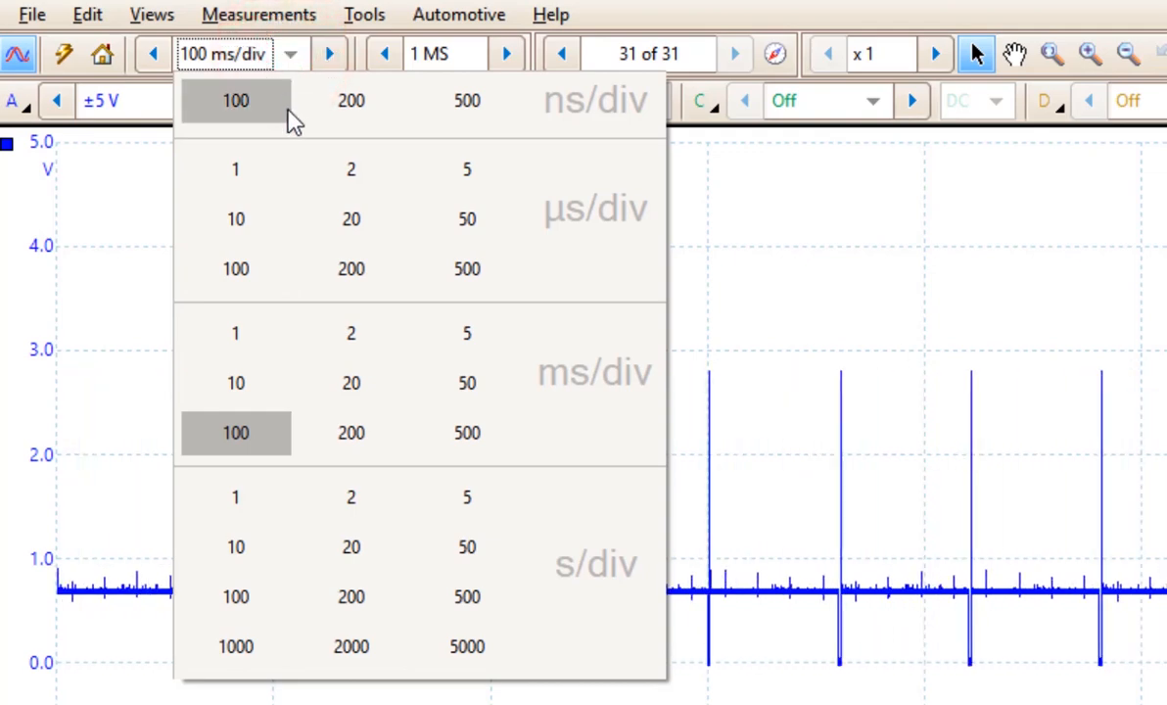
mouse_move(481, 284)
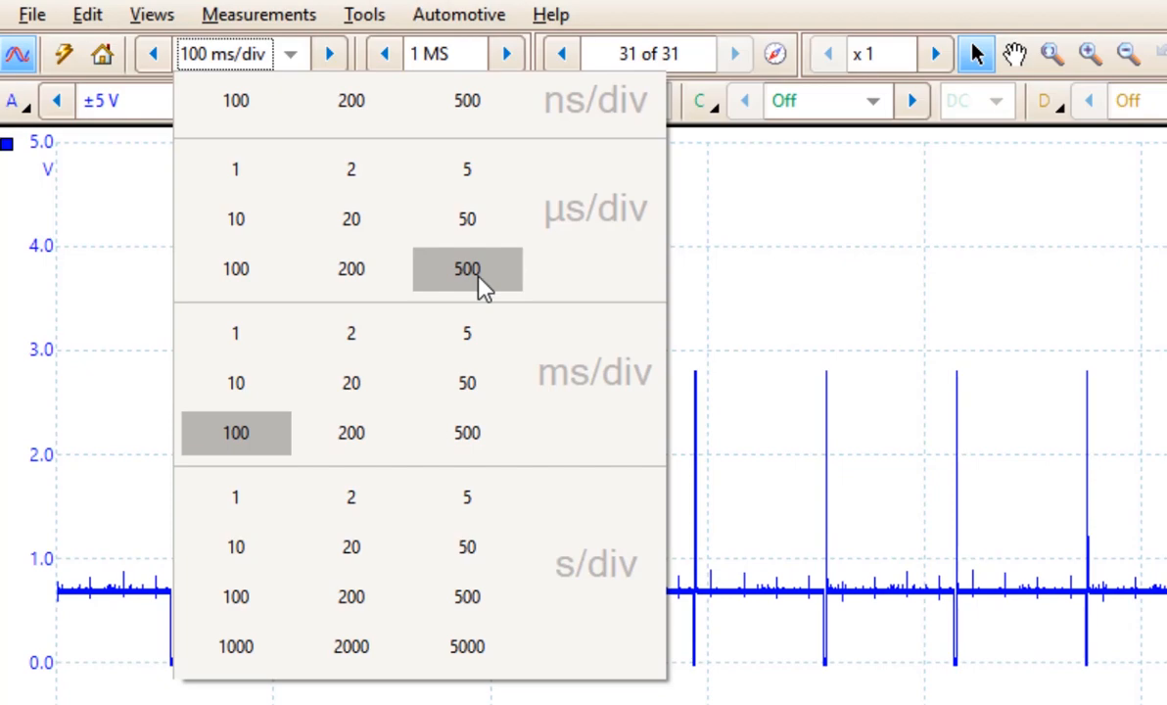
- Select 500 µs/div from the timebase dropdown
left_click(466, 269)
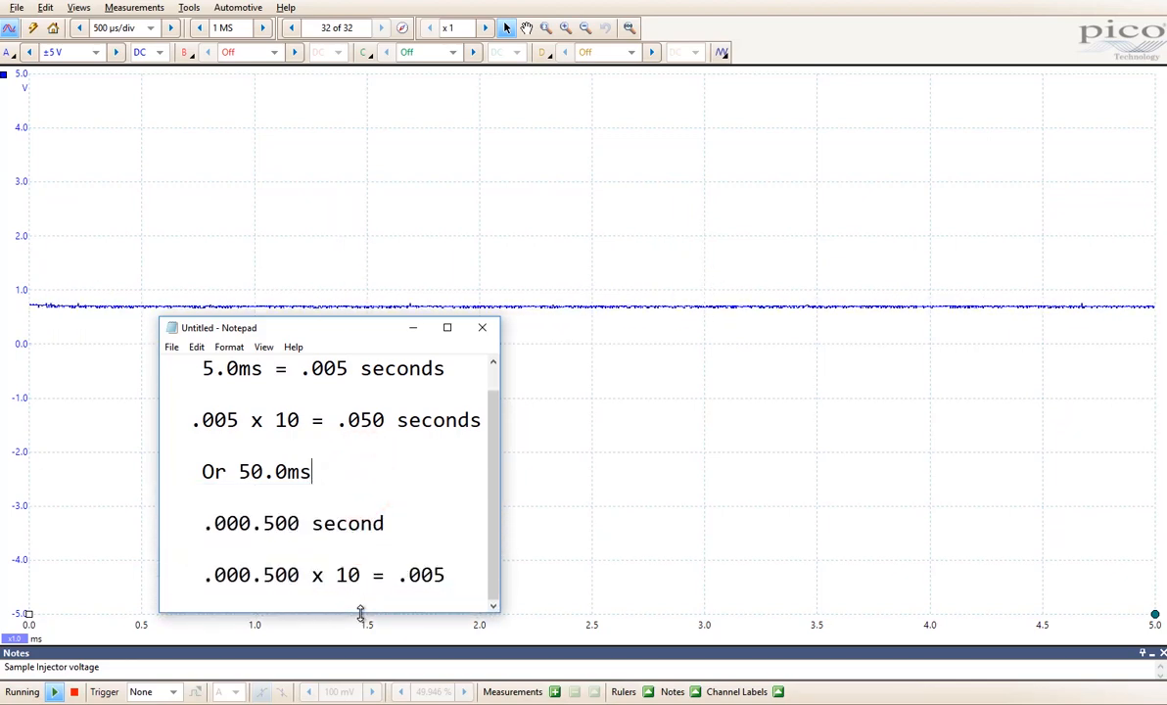
mouse_move(445, 445)
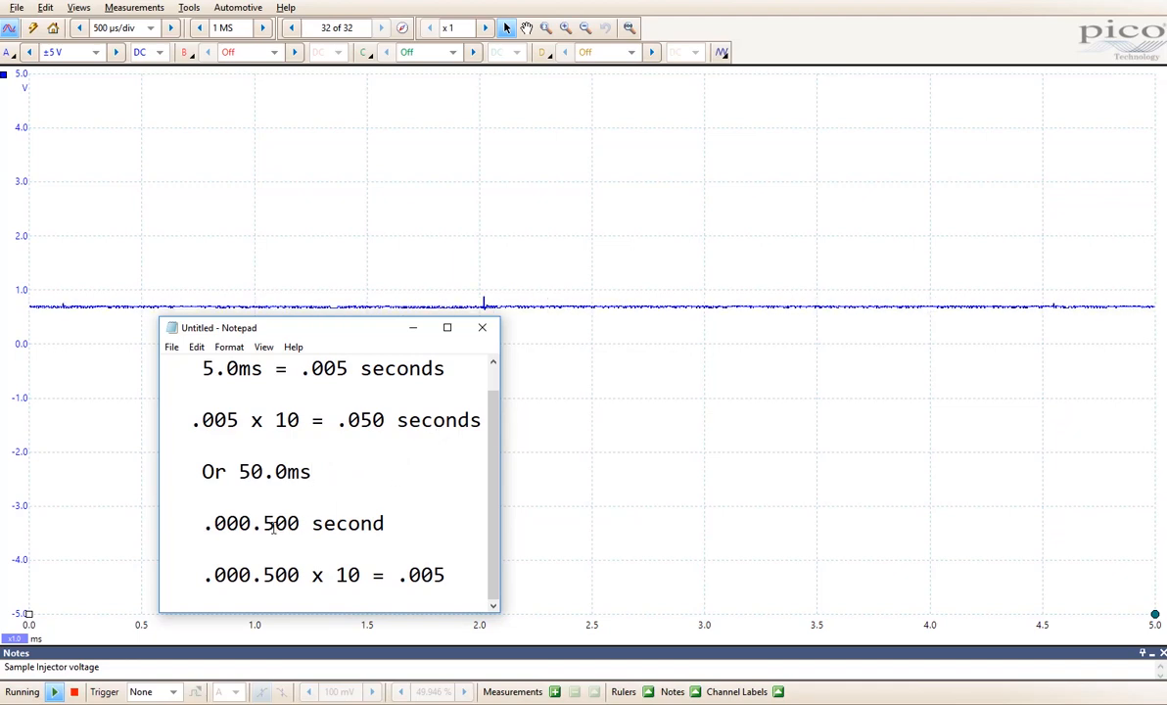
- Place the cursor on the .000.500 second line in Notepad
left_click(482, 327)
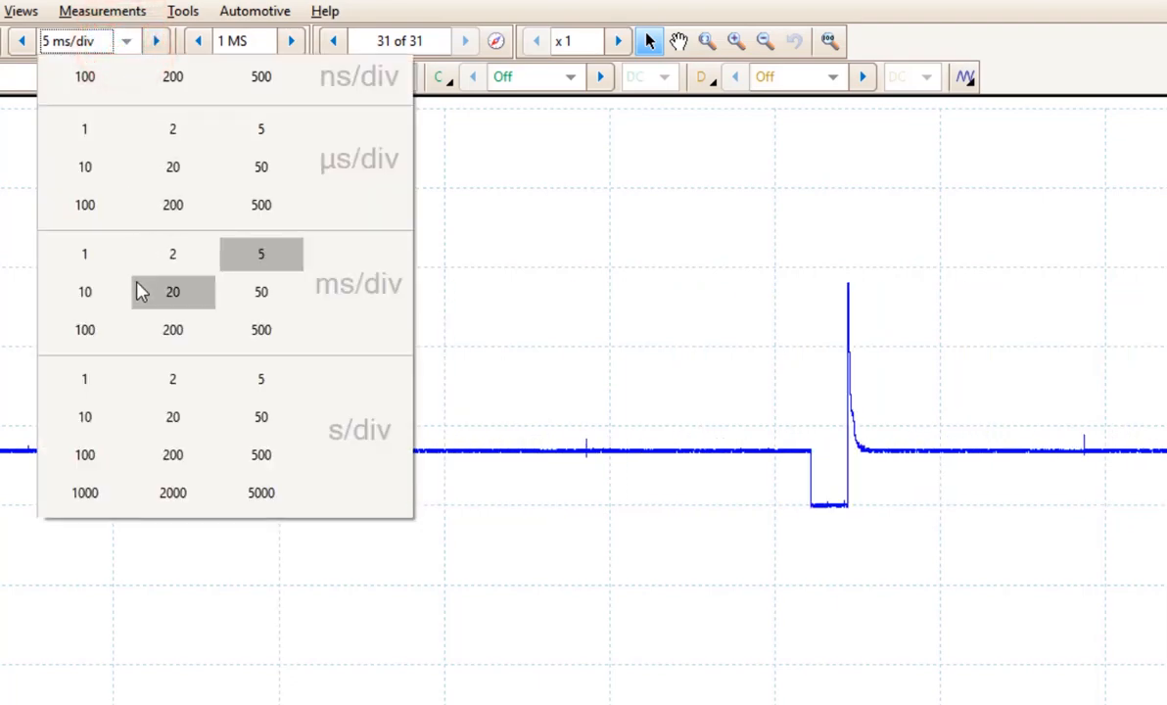
- Set the timebase to 20 ms/div, then 50 ms/div to show eight injector pulses
left_click(173, 291)
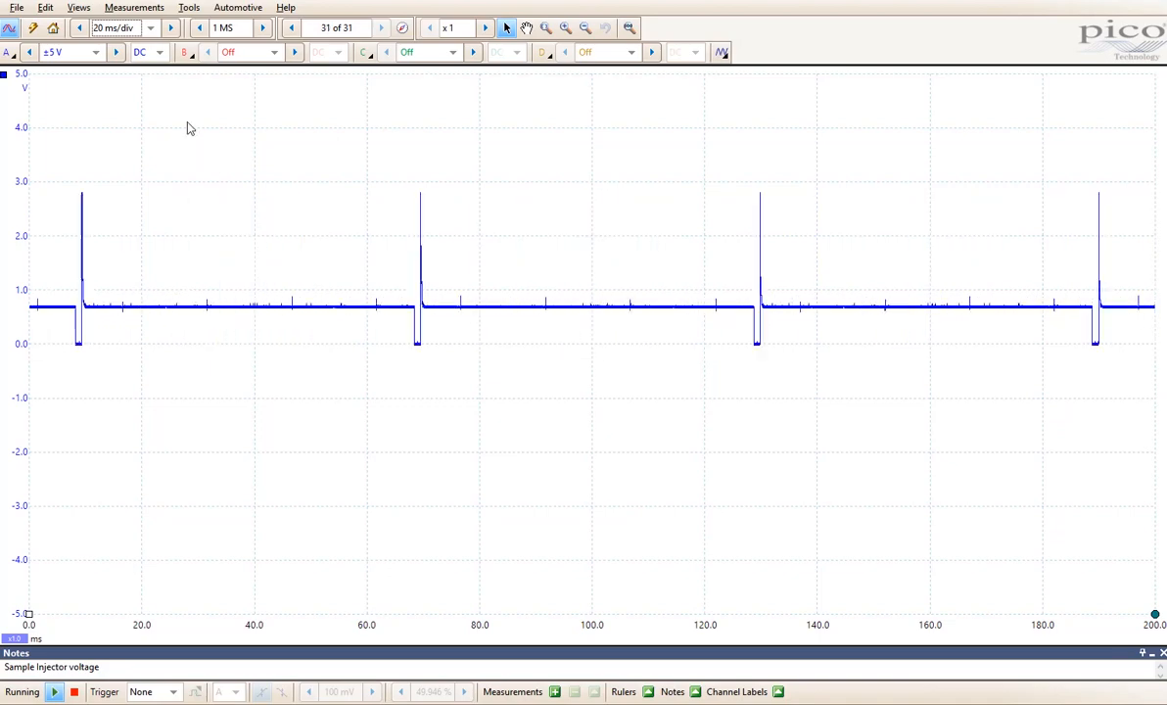
left_click(117, 27)
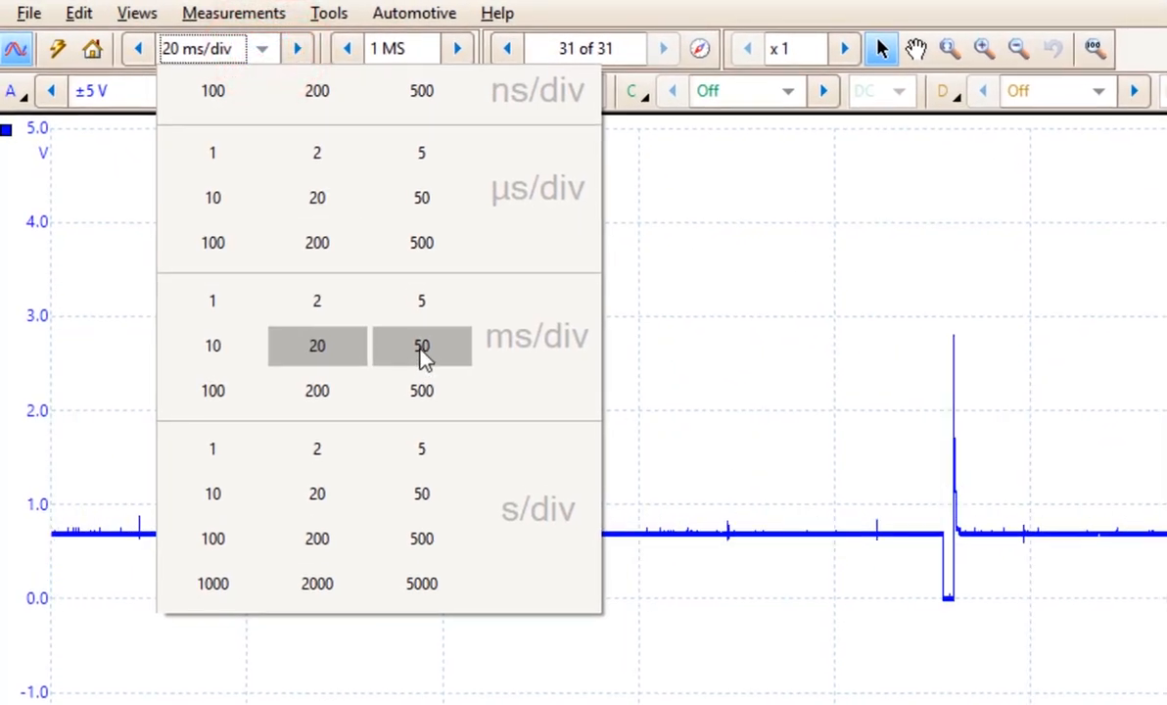
left_click(421, 345)
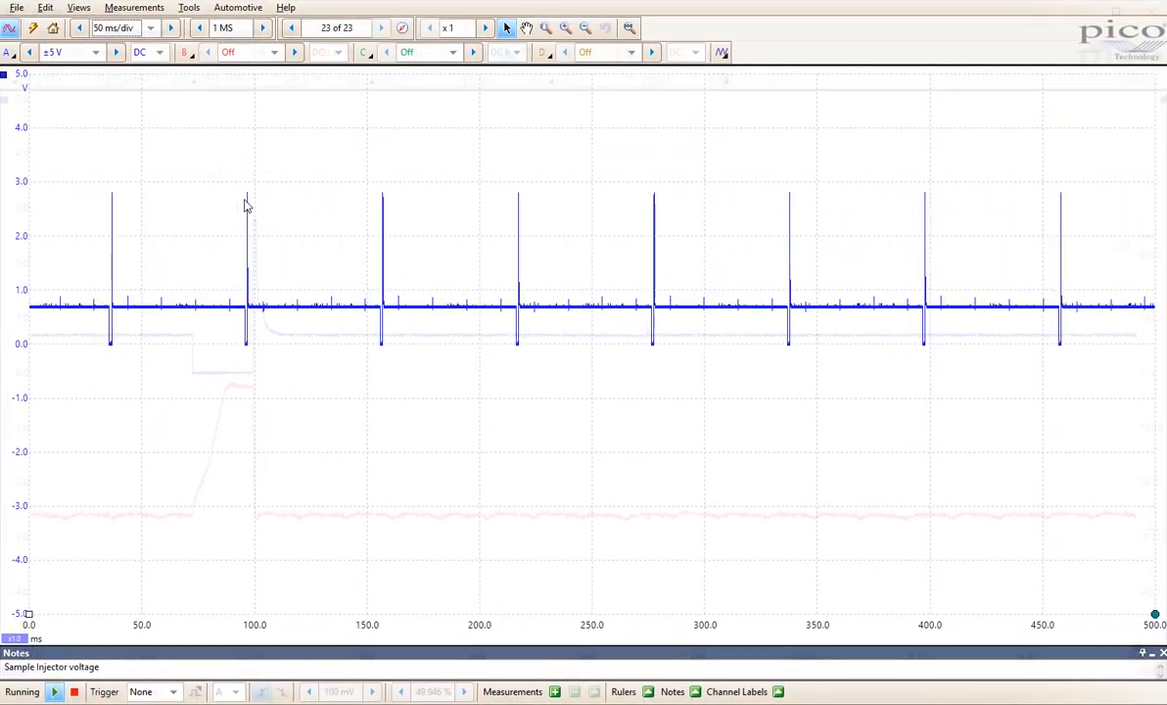